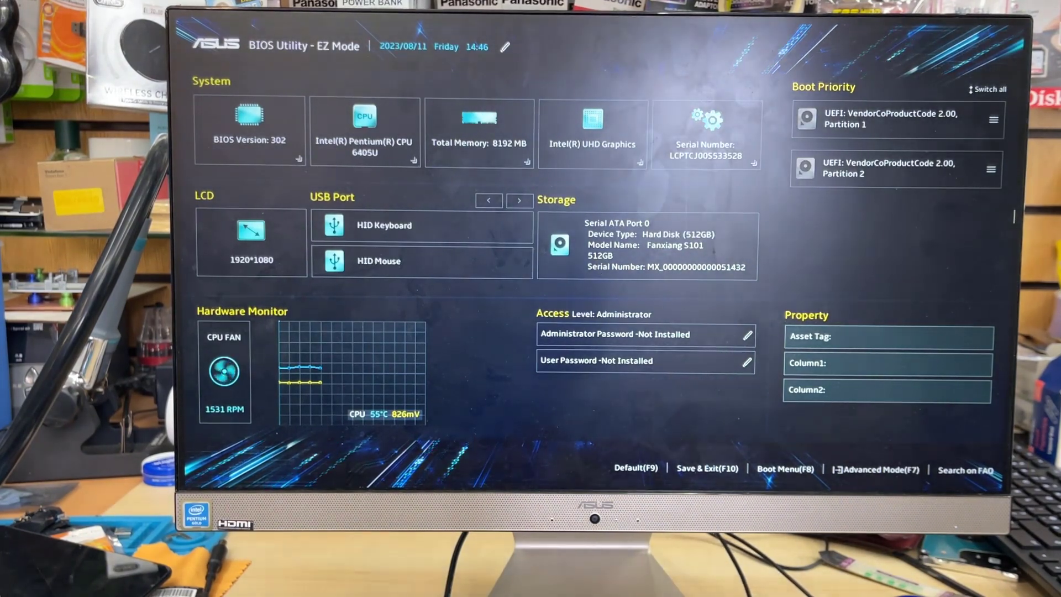
pyautogui.moveTo(789, 475)
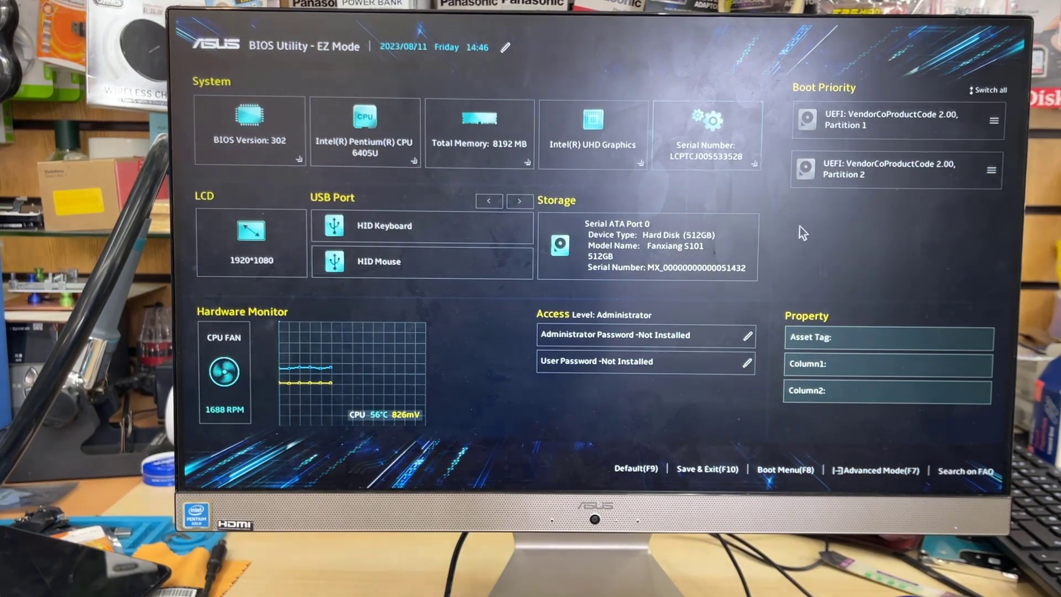
pyautogui.moveTo(873, 485)
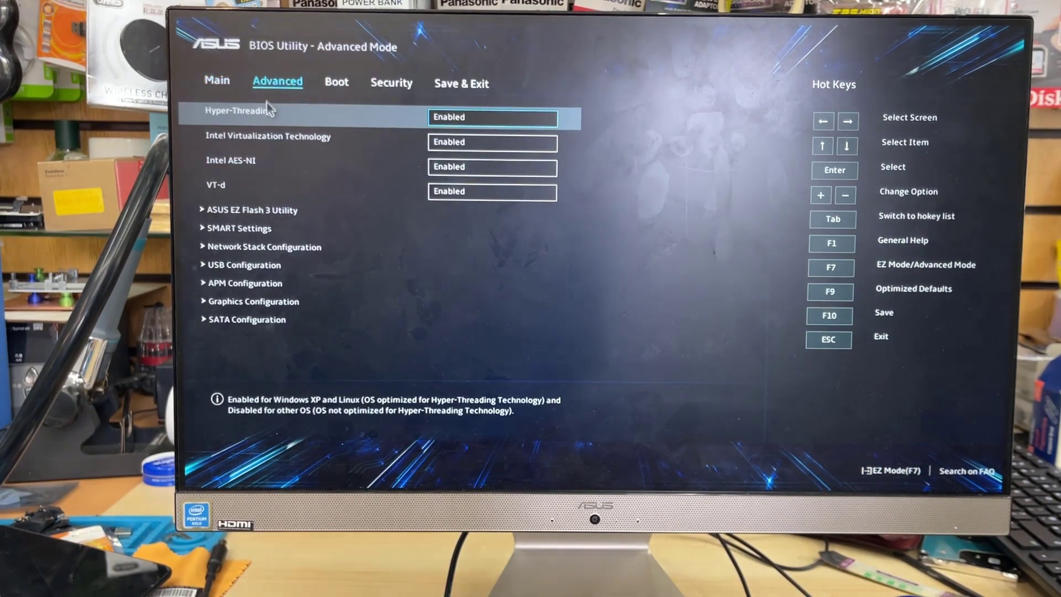
# - Review the SATA Configuration and the Secure Boot Control setting under Security
pyautogui.click(247, 319)
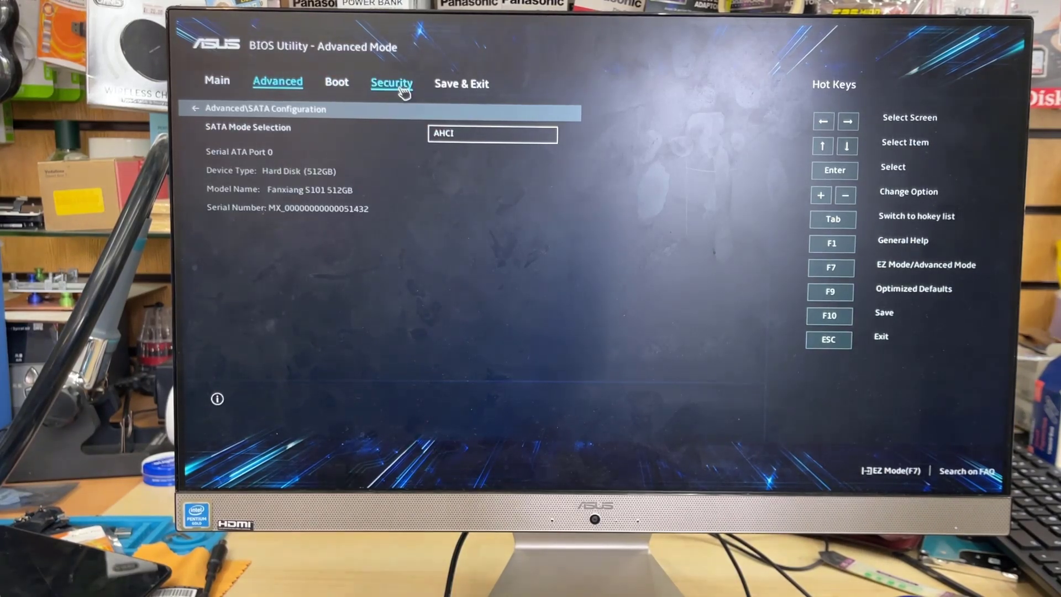
pyautogui.click(391, 84)
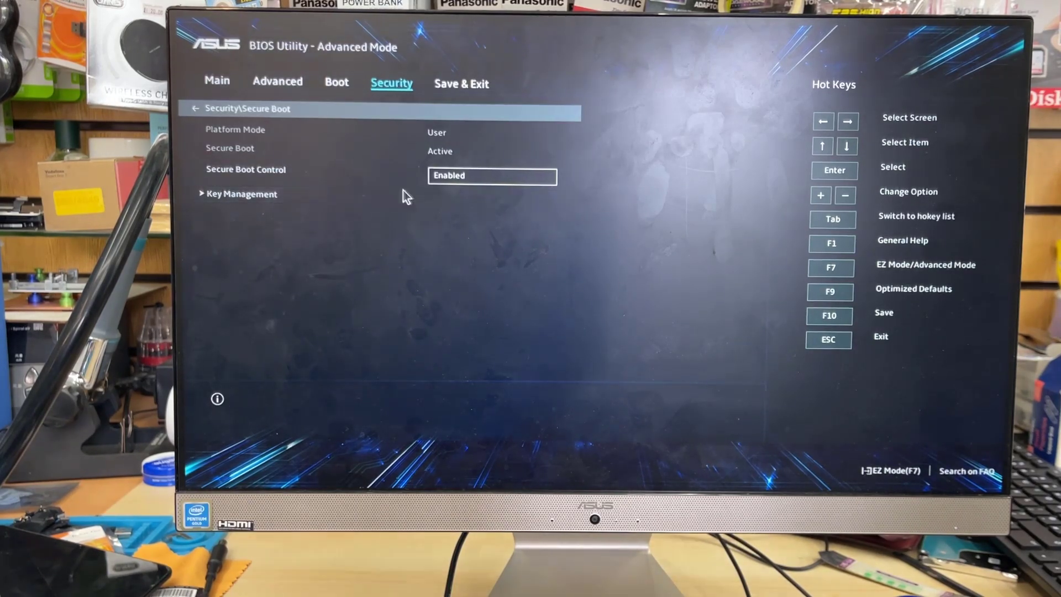
pyautogui.click(493, 176)
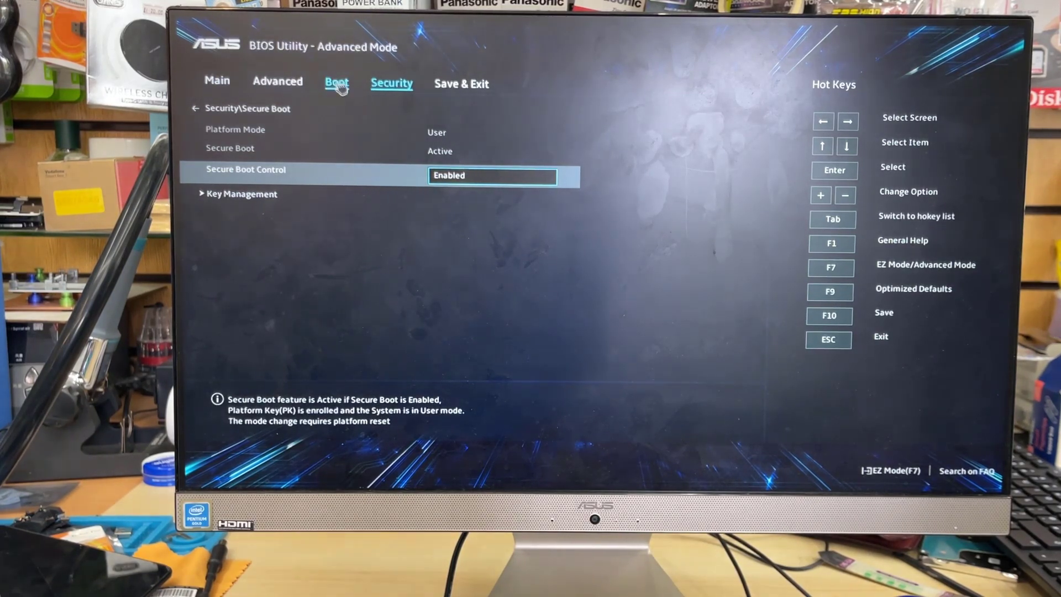
# - Set Boot Option #1 to UEFI VendorCoProductCode 2.00 Partition 1
pyautogui.click(336, 83)
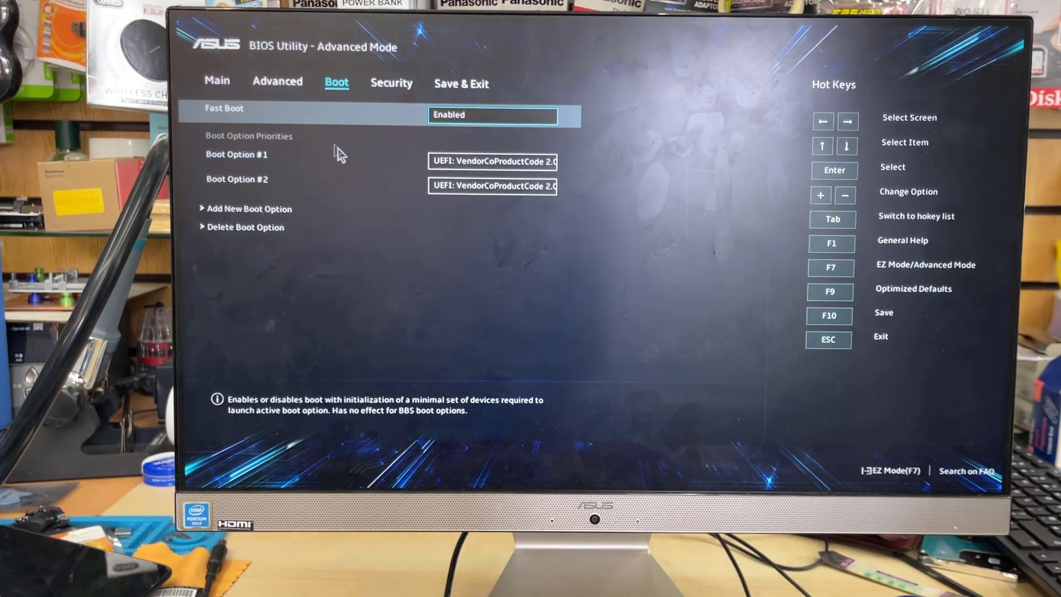
pyautogui.click(493, 162)
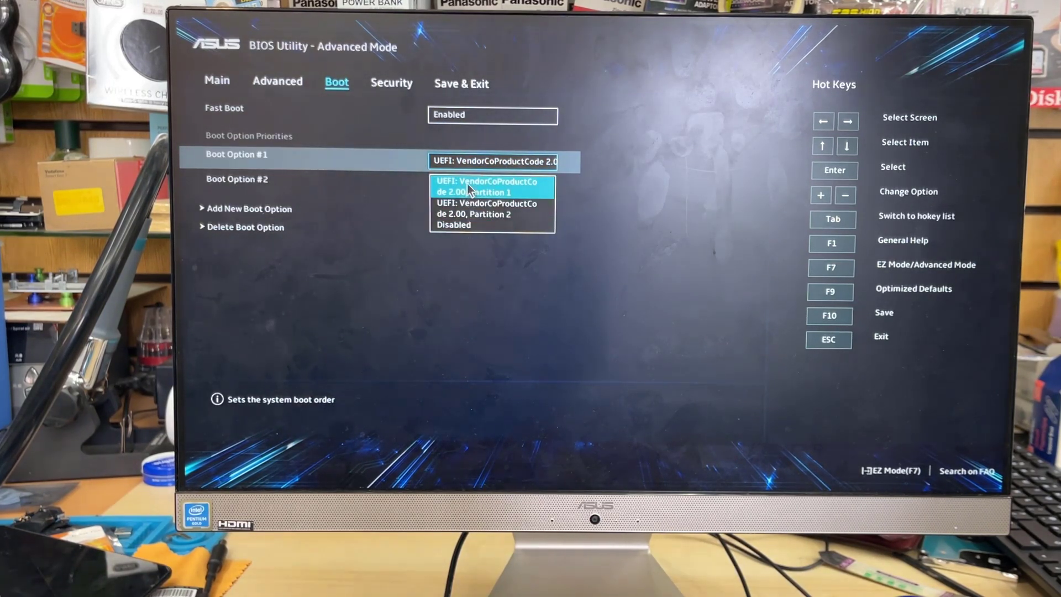
pyautogui.click(492, 186)
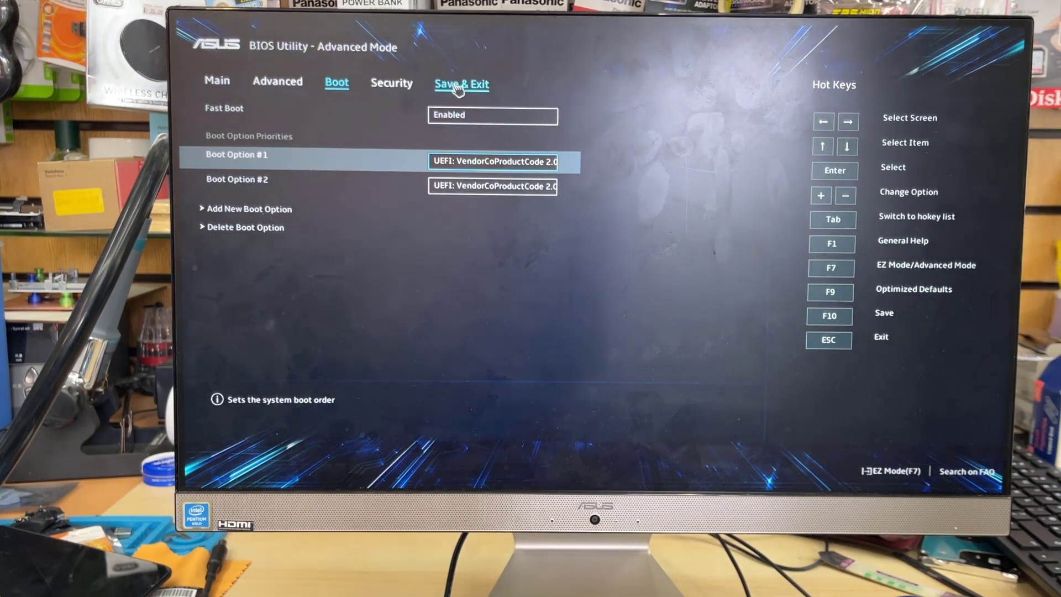
# - Save the changed BIOS configuration via Save Changes and confirm with Ok
pyautogui.click(462, 84)
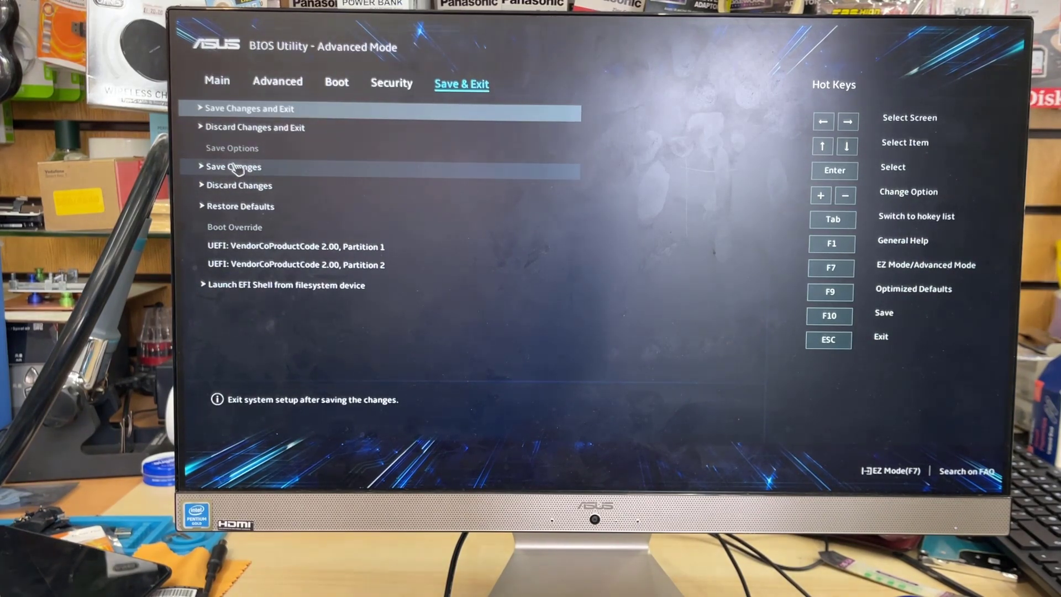
pyautogui.click(234, 167)
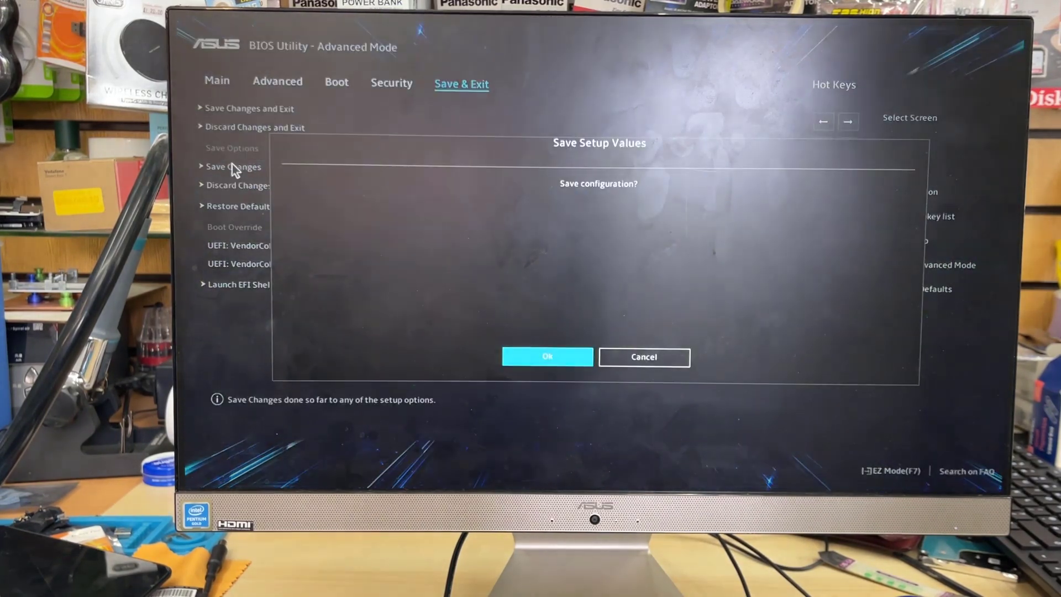
pyautogui.click(548, 356)
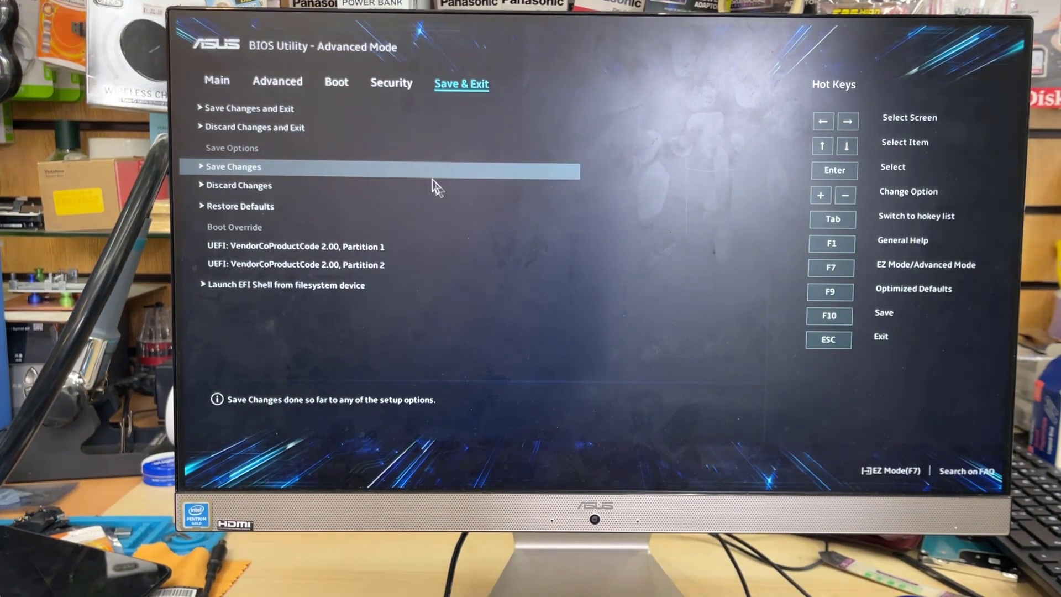
pyautogui.moveTo(451, 194)
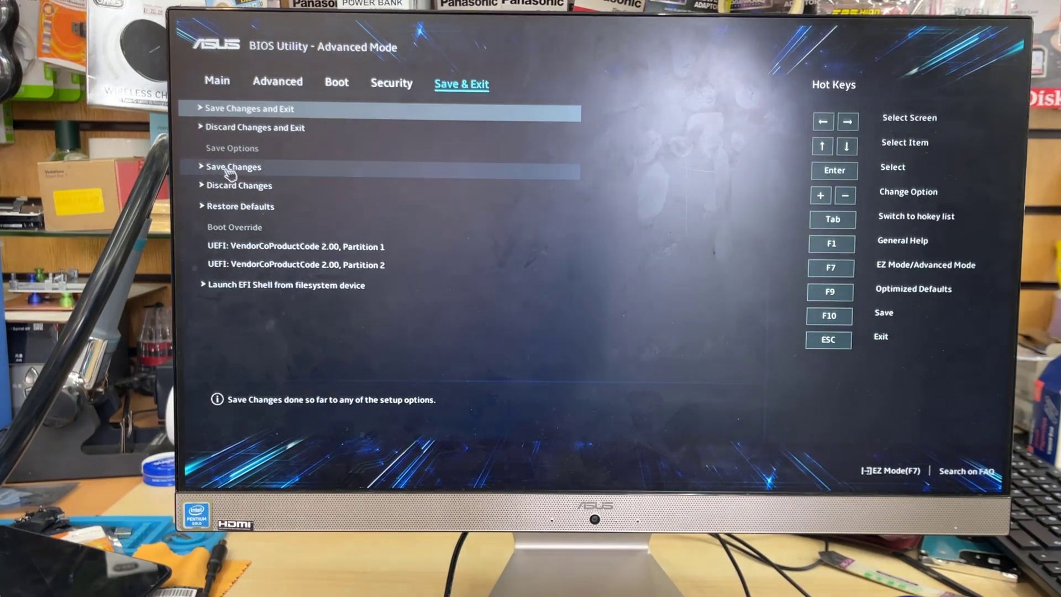
# - Save Changes and Exit, confirming Ok so the computer restarts into Windows Setup
pyautogui.click(234, 167)
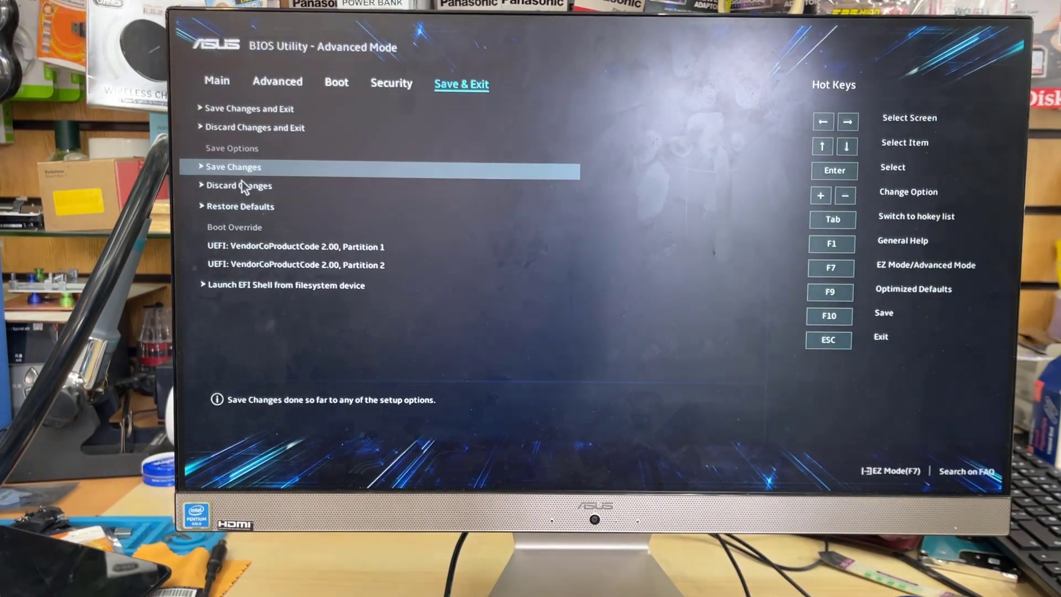
pyautogui.moveTo(271, 113)
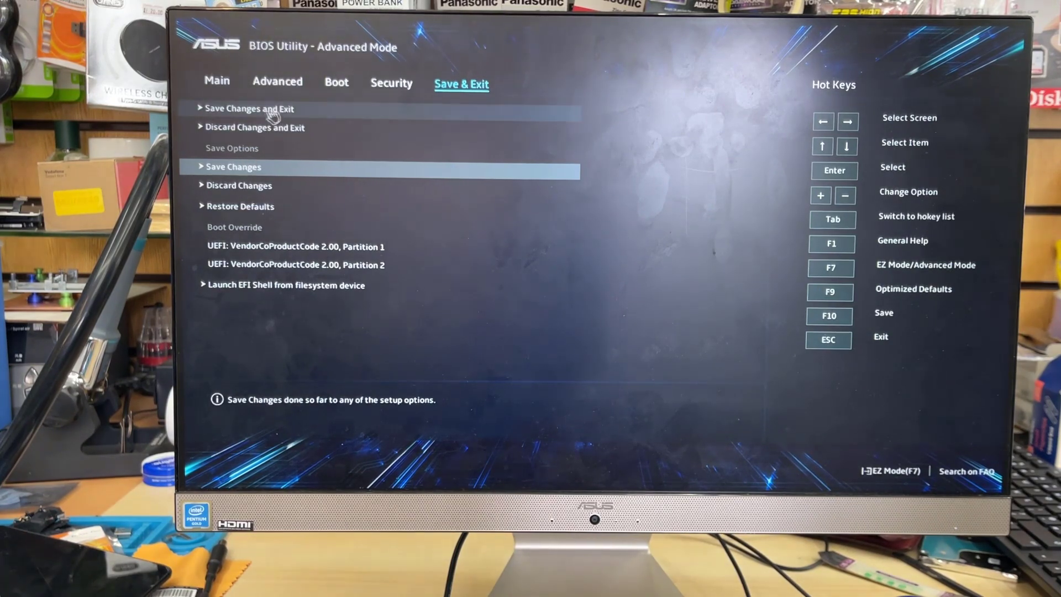
pyautogui.click(247, 108)
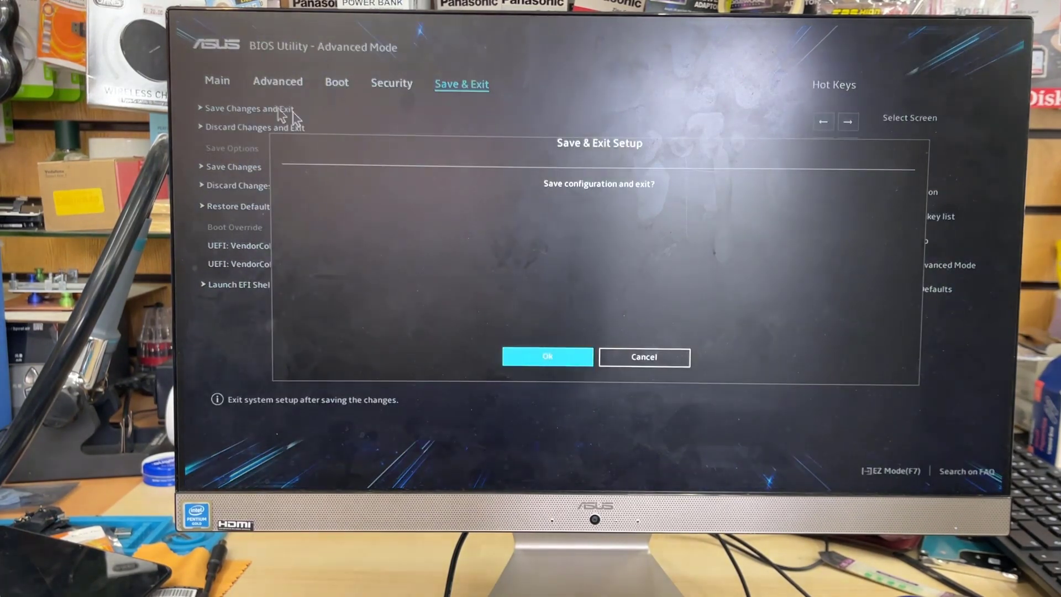
pyautogui.click(548, 356)
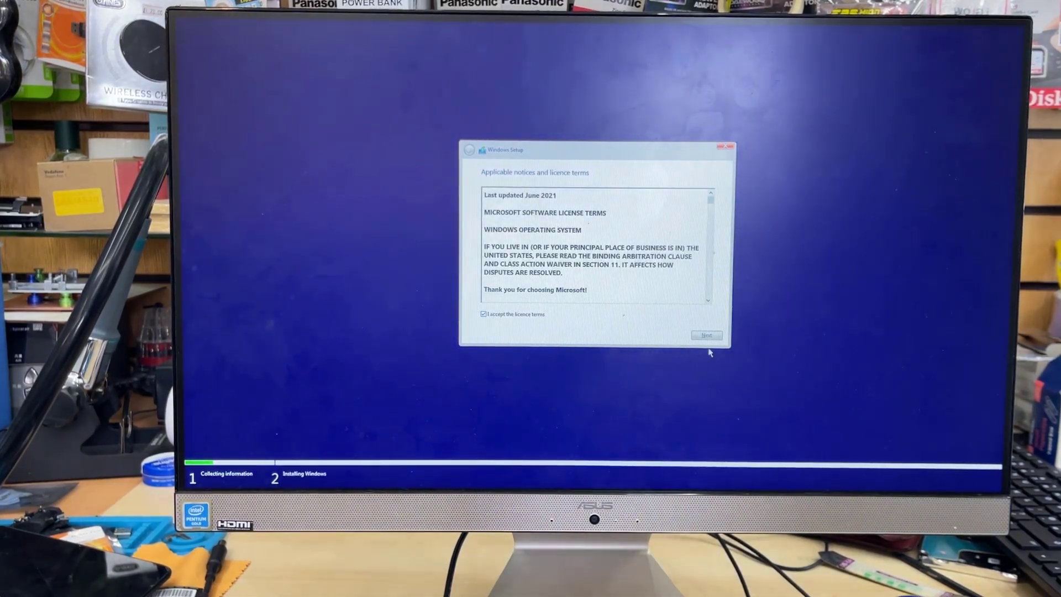
# - Continue past the licence terms and select Drive 0 Unallocated Space, cancelling the New partition dialog
pyautogui.click(707, 336)
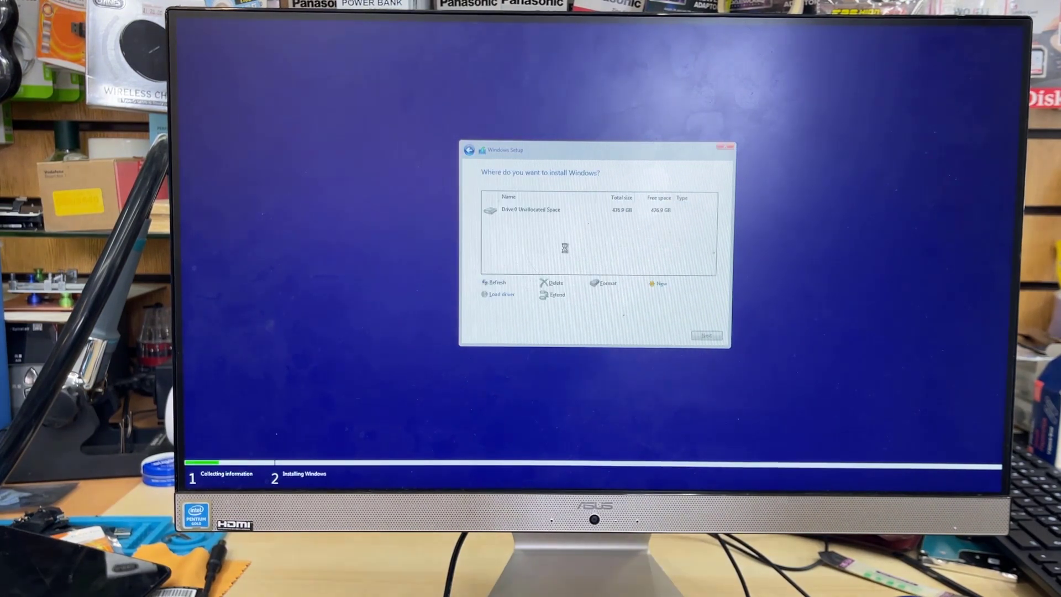
pyautogui.click(530, 210)
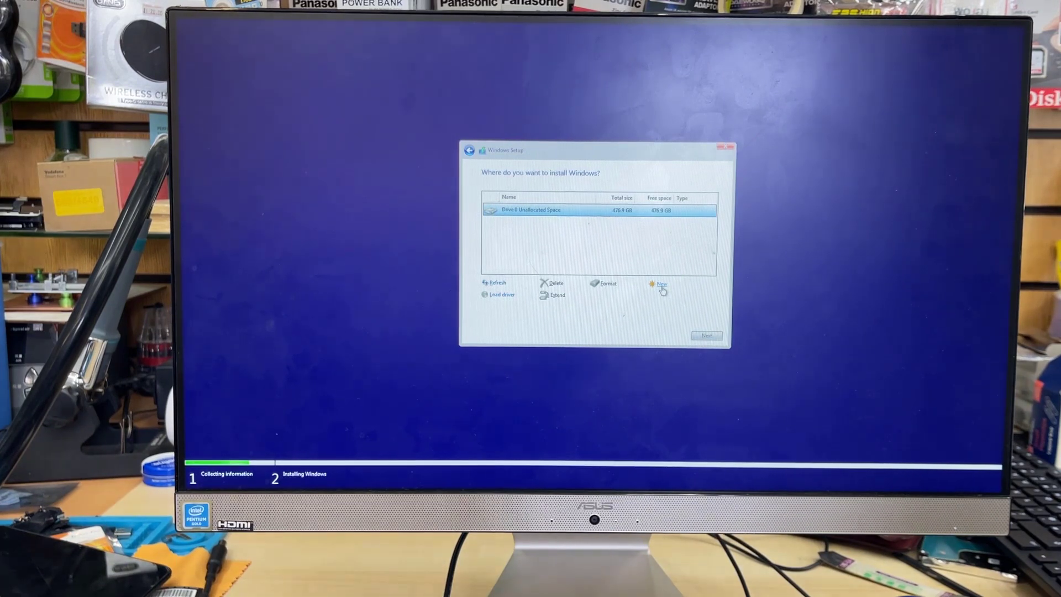
pyautogui.click(661, 284)
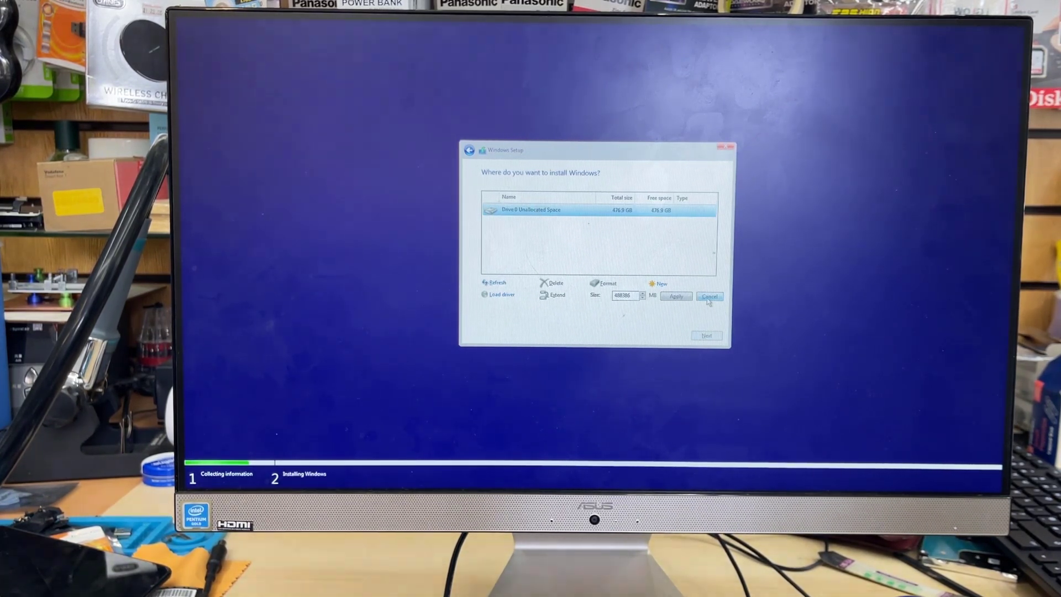
pyautogui.click(709, 296)
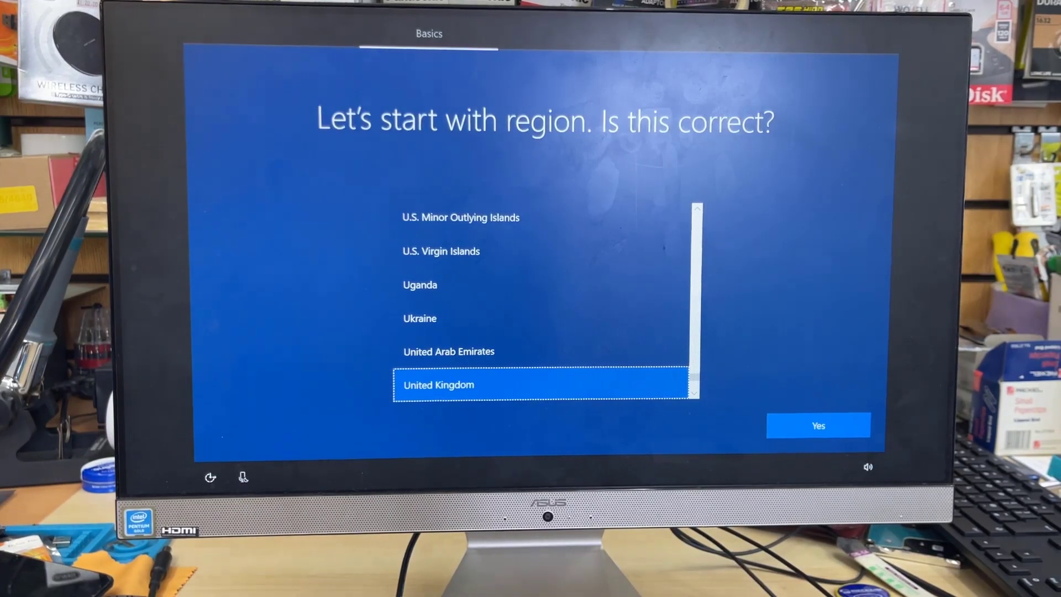
# - Accept United Kingdom region and keyboard, continue with limited setup, and proceed at 'Who's going to use this PC?'
pyautogui.click(819, 424)
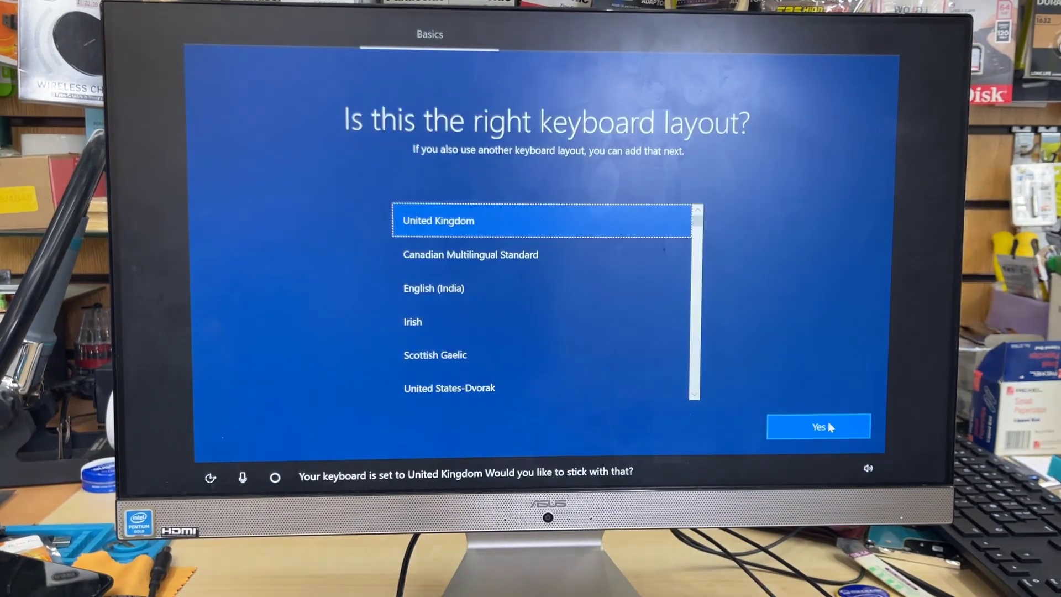
pyautogui.click(819, 426)
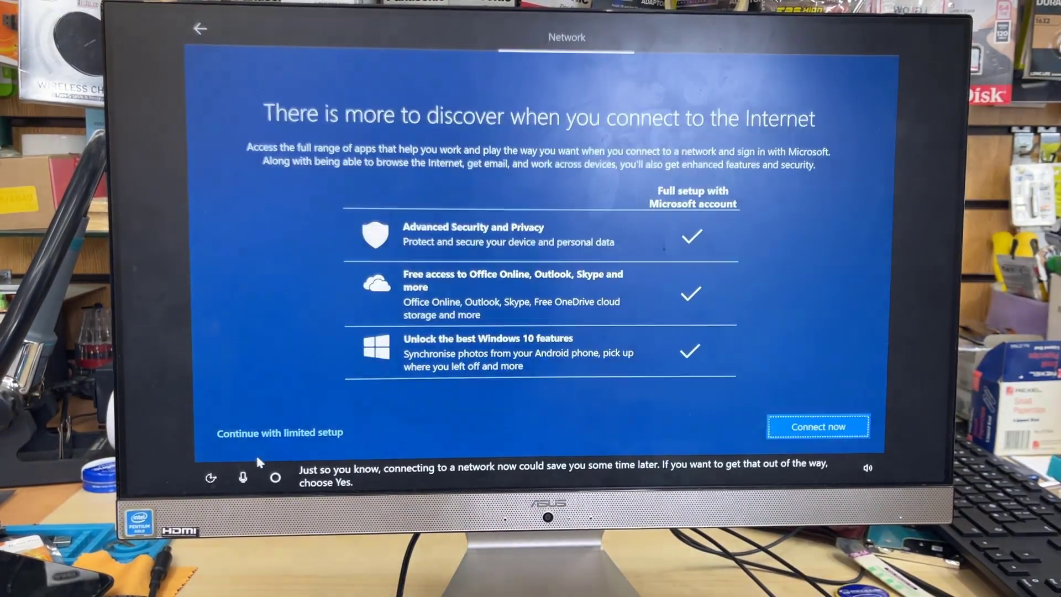
pyautogui.click(280, 434)
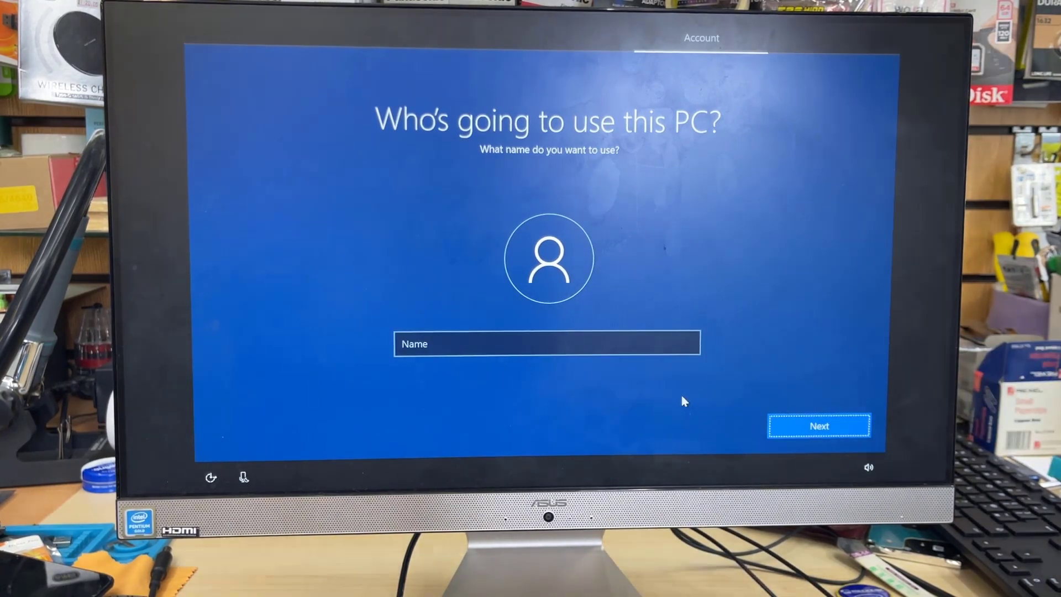
pyautogui.click(820, 426)
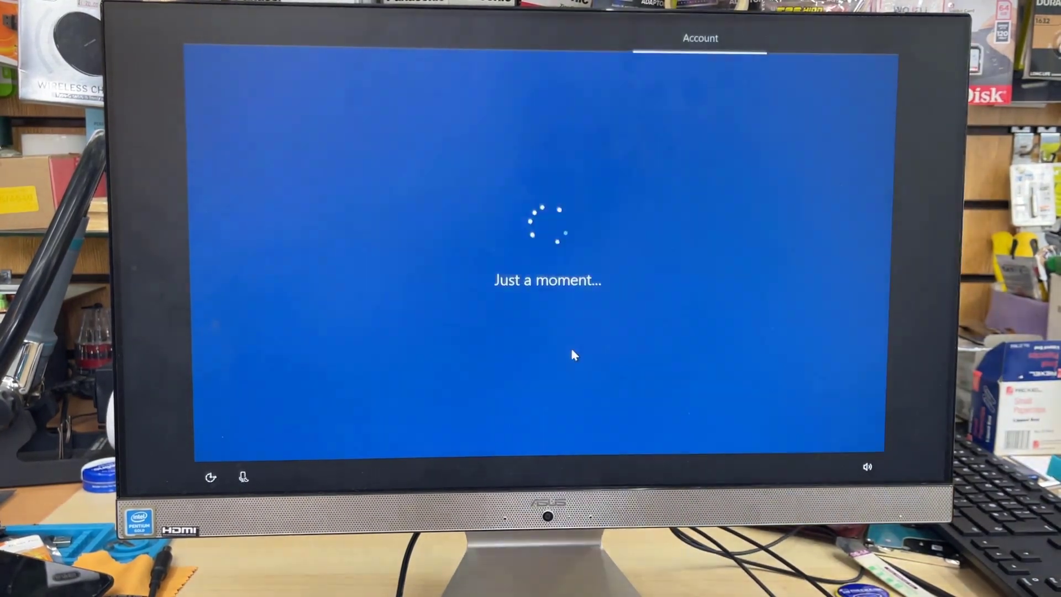